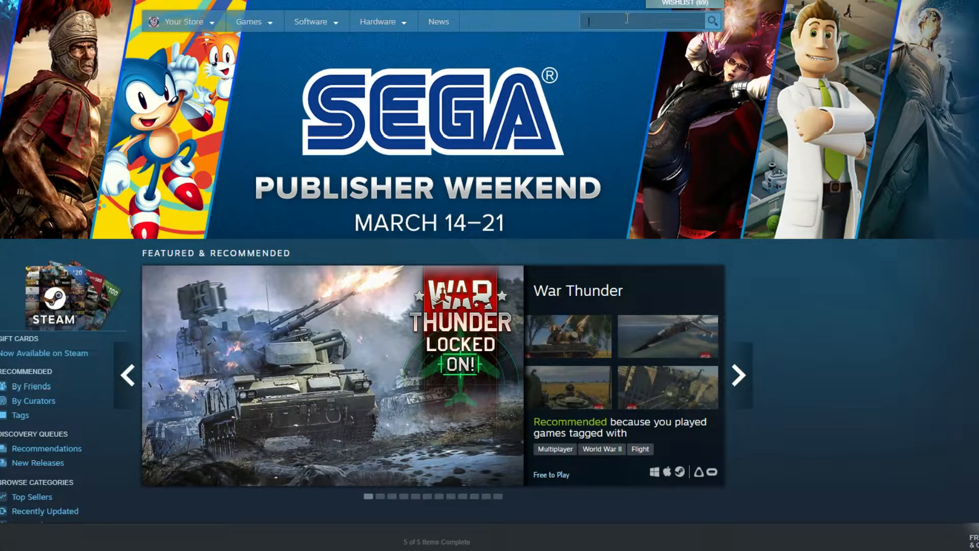
Step: Search the Steam store for 'foxhole'
text(foxhole)
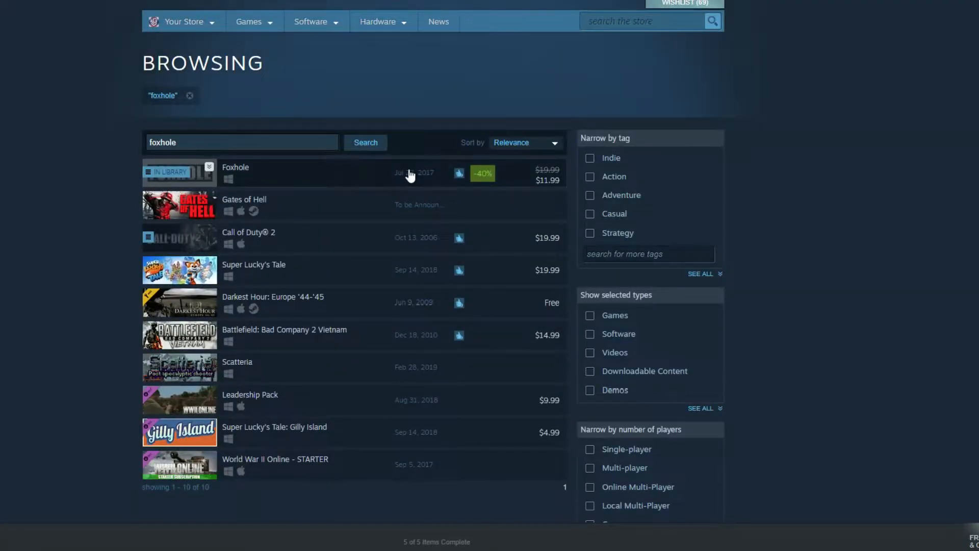
Step: Open Foxhole's store page and check the 40% off Buy Foxhole deal
click(236, 167)
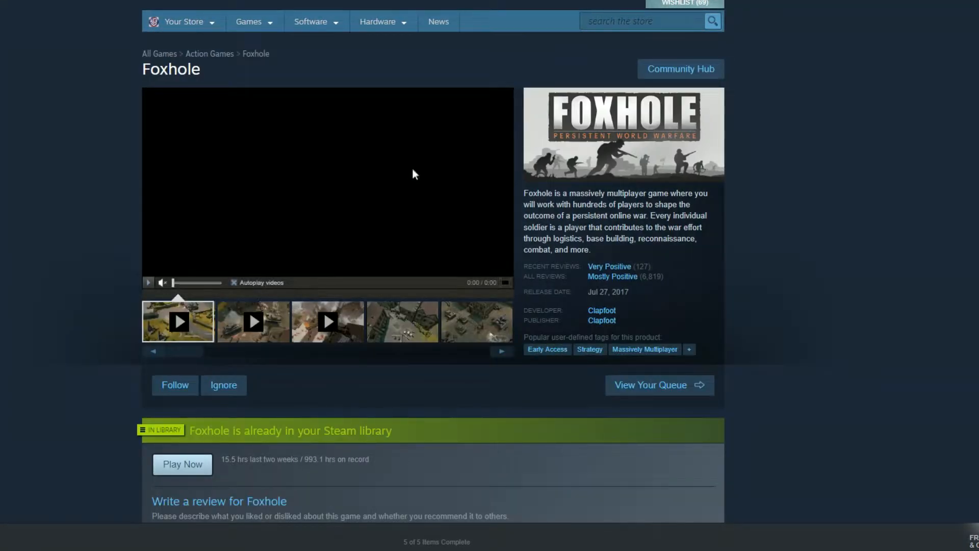
scroll(down, 3)
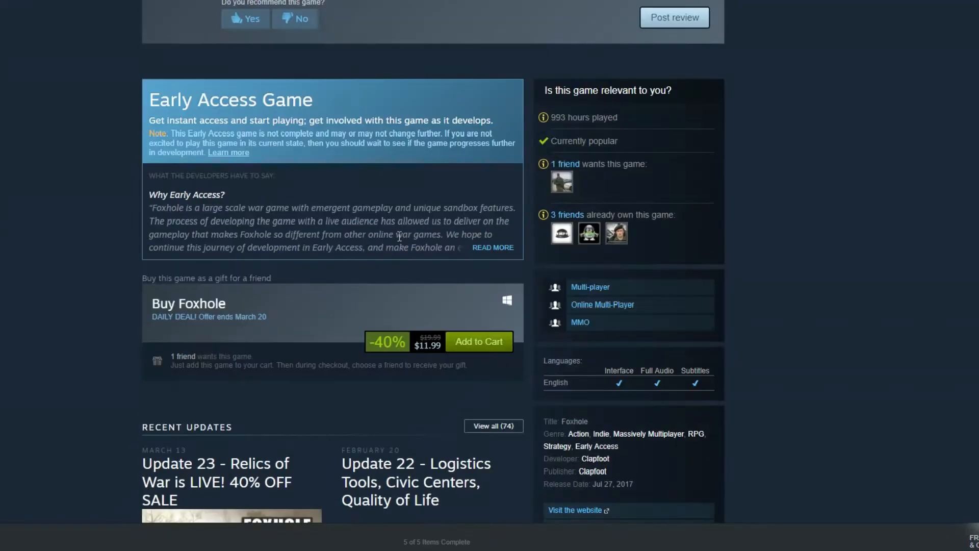
scroll(down, 3)
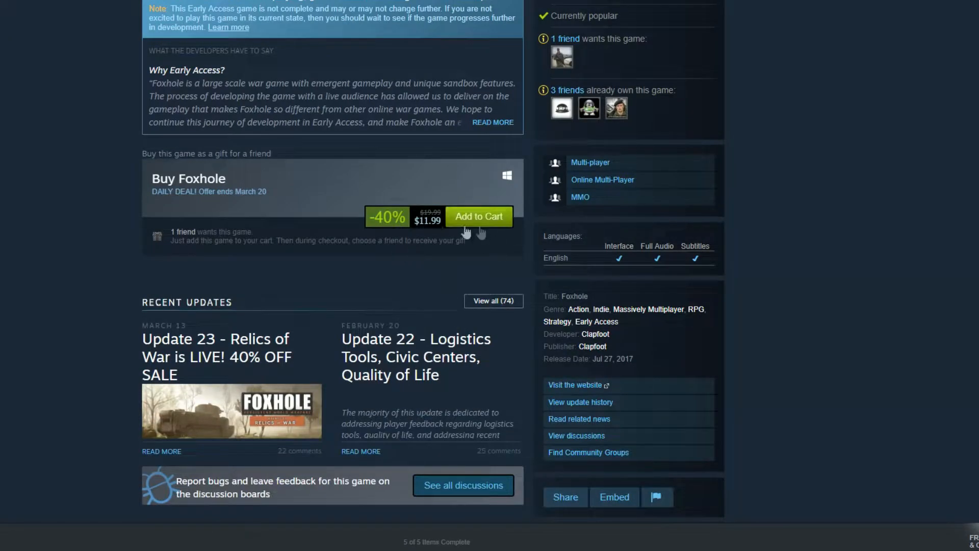
mouse_move(442, 229)
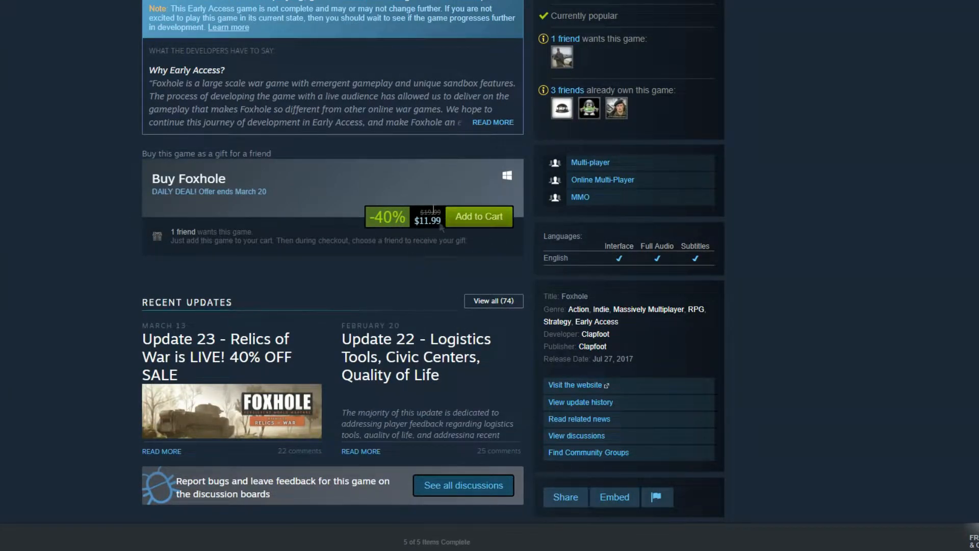
scroll(up, 3)
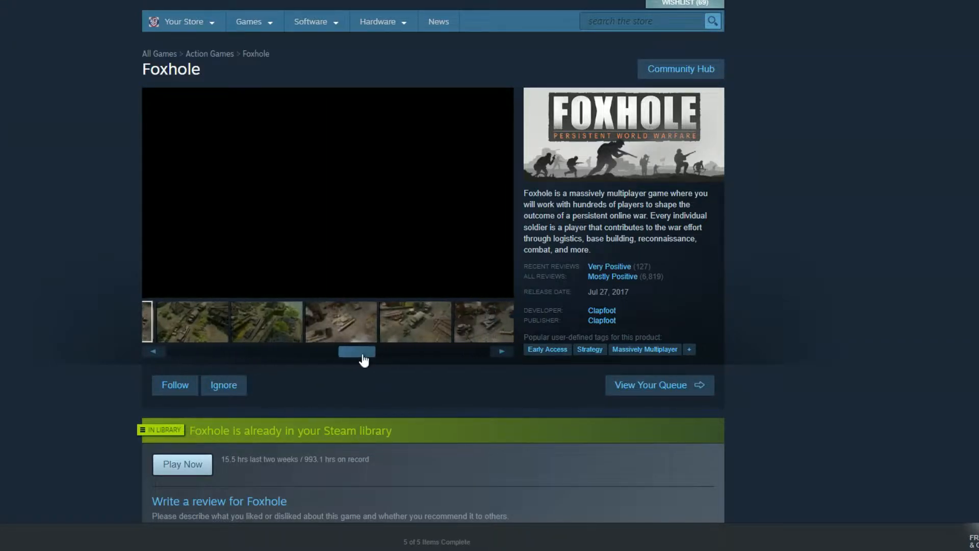
Step: Browse the Foxhole screenshot thumbnails
click(265, 322)
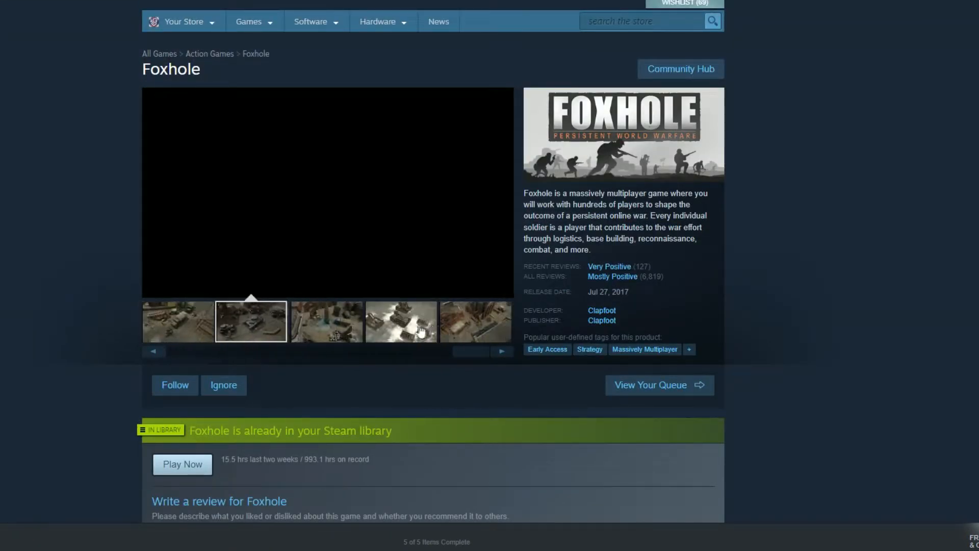
click(474, 321)
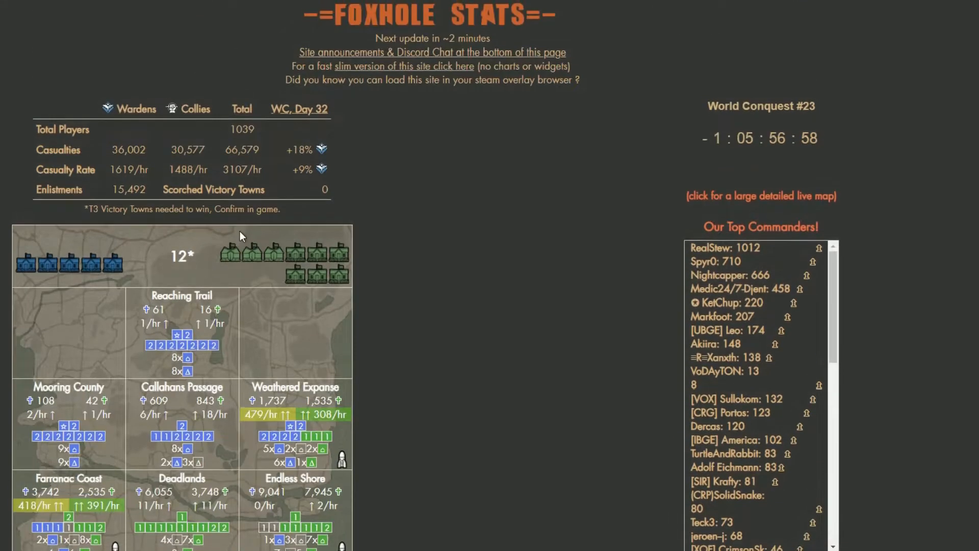
mouse_move(281, 229)
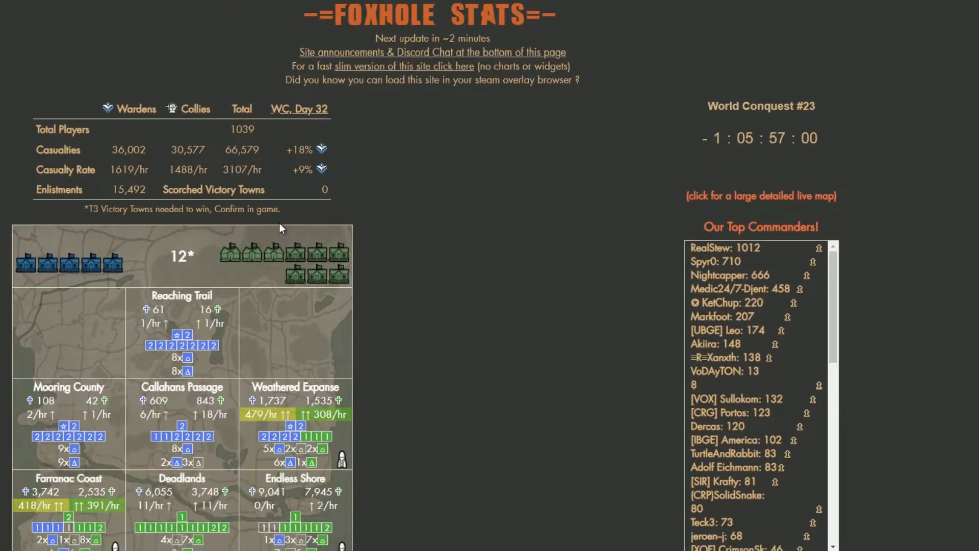
mouse_move(274, 232)
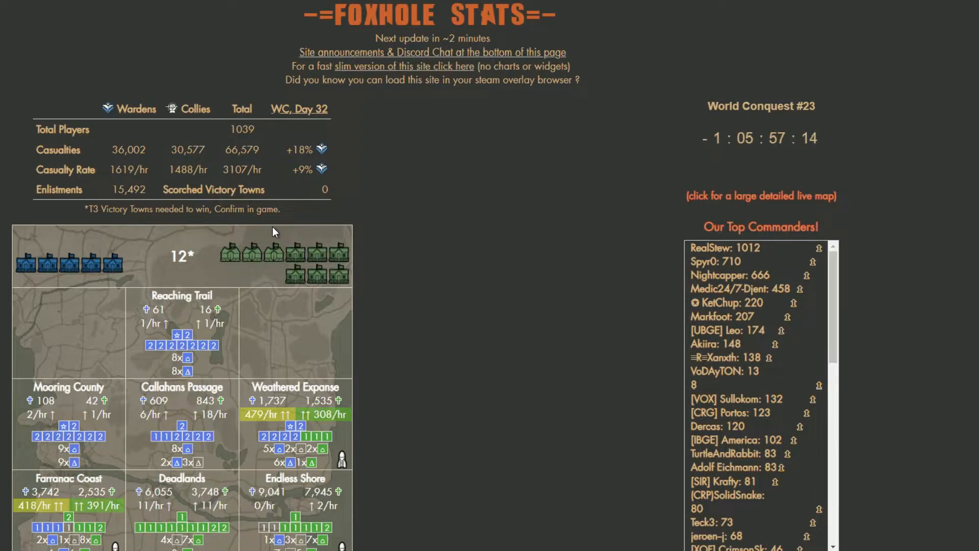
mouse_move(223, 137)
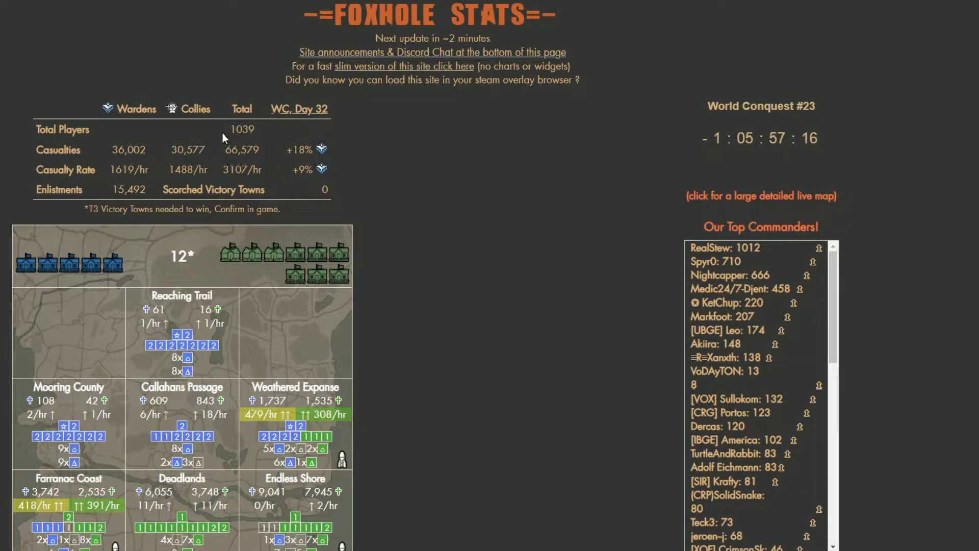
mouse_move(444, 167)
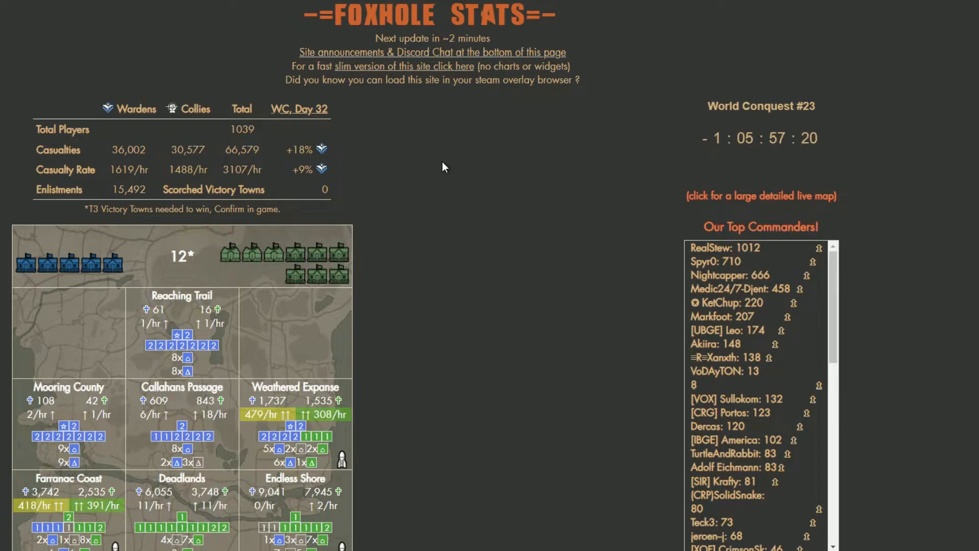
Step: Set the Foxhole Stats player and casualty charts to show 7 Days
scroll(down, 3)
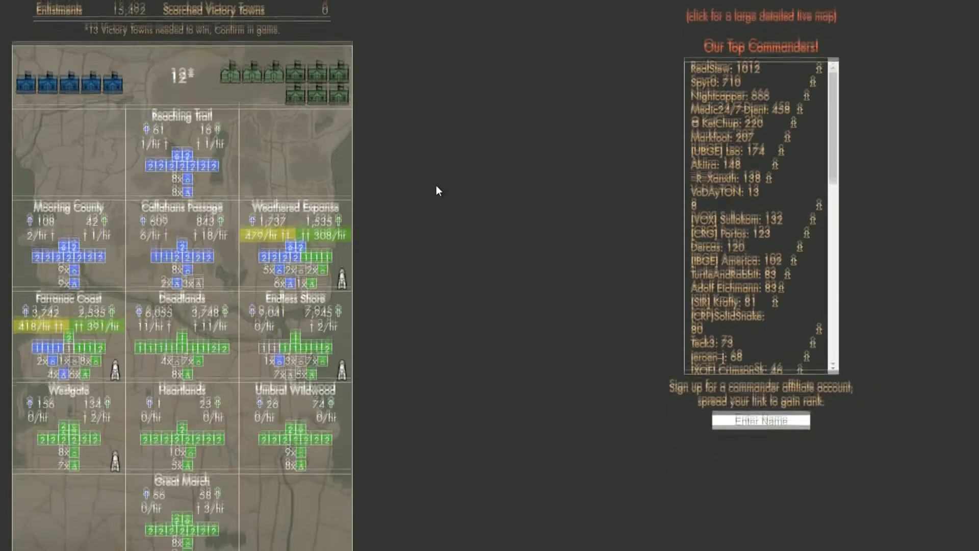
click(447, 188)
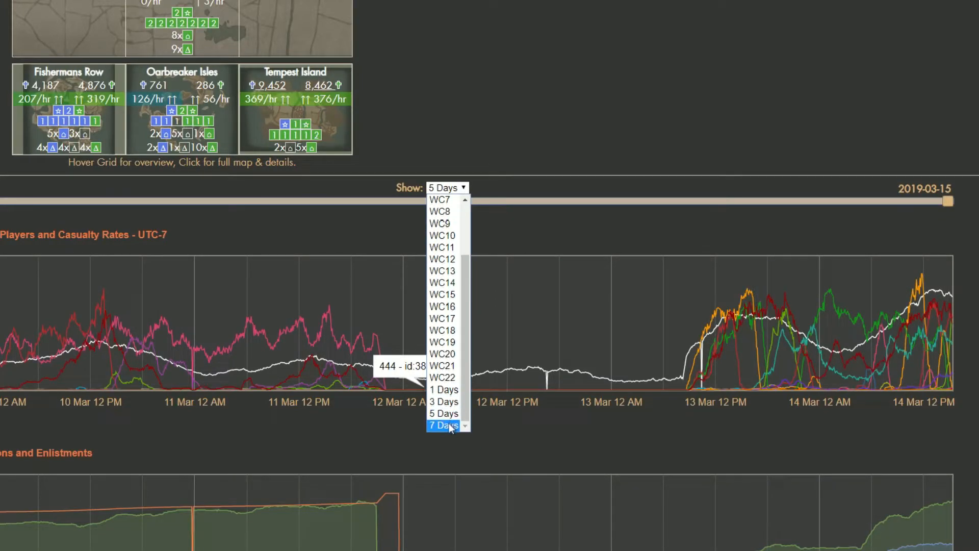
click(444, 425)
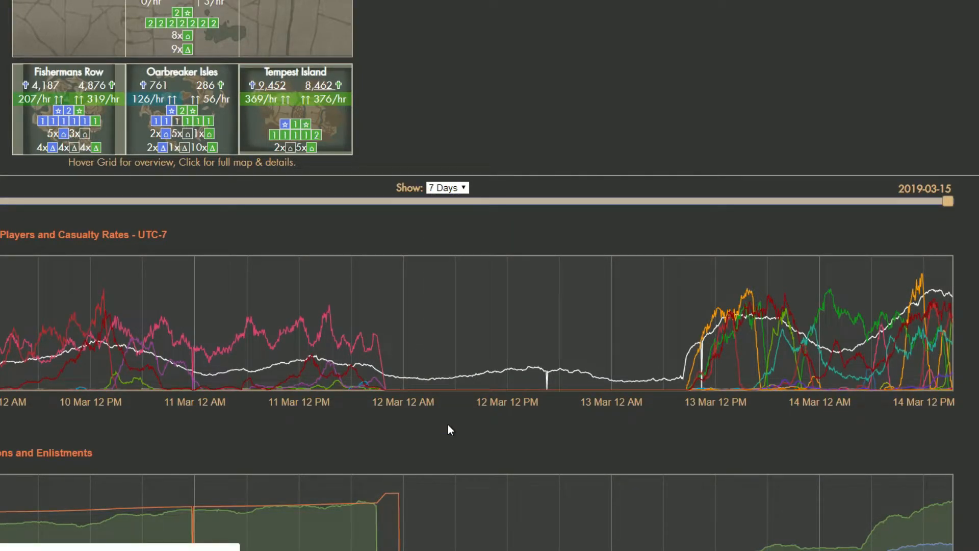
mouse_move(426, 321)
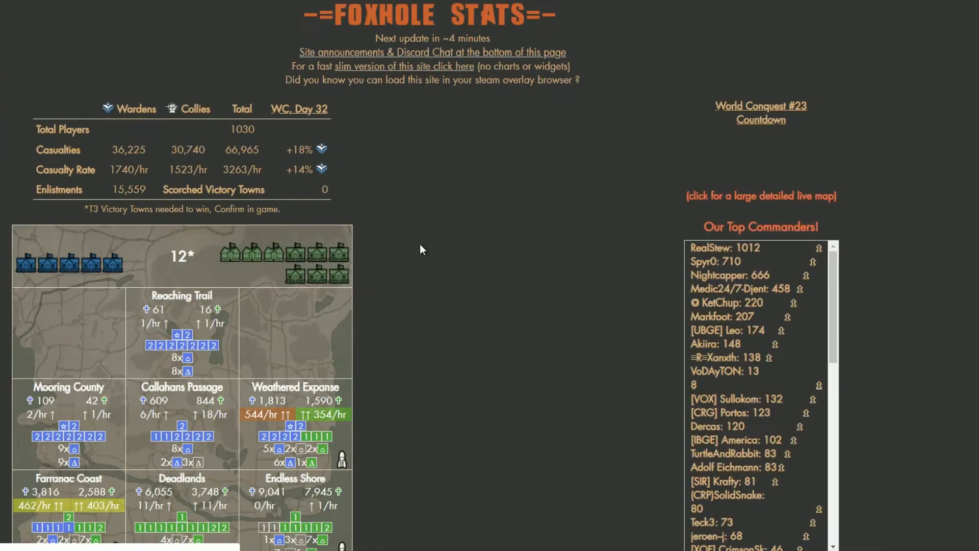
scroll(down, 3)
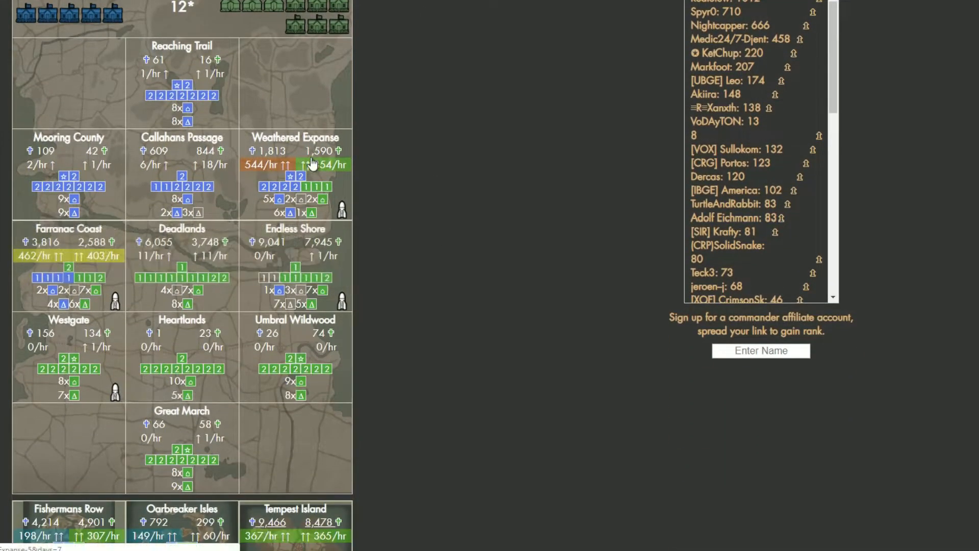
mouse_move(442, 220)
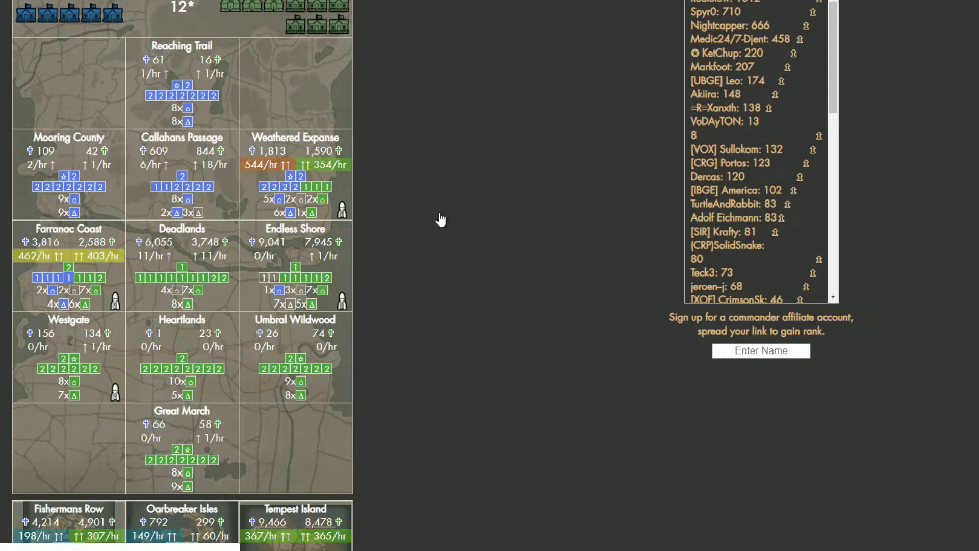
scroll(down, 3)
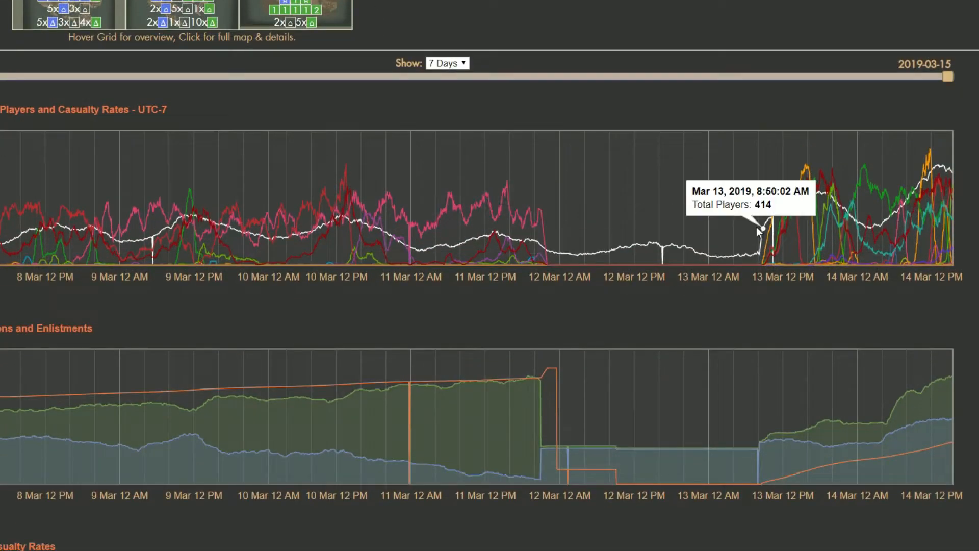
mouse_move(388, 226)
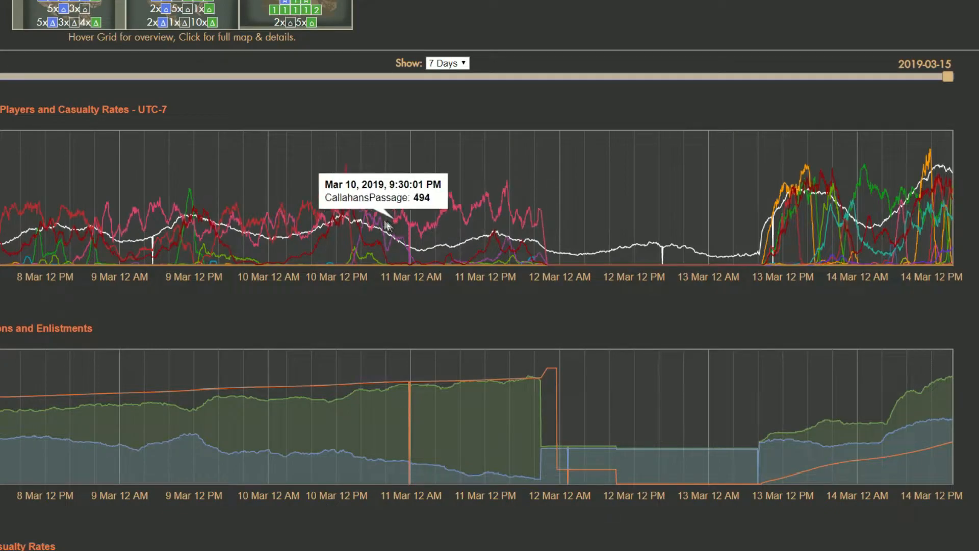
mouse_move(350, 219)
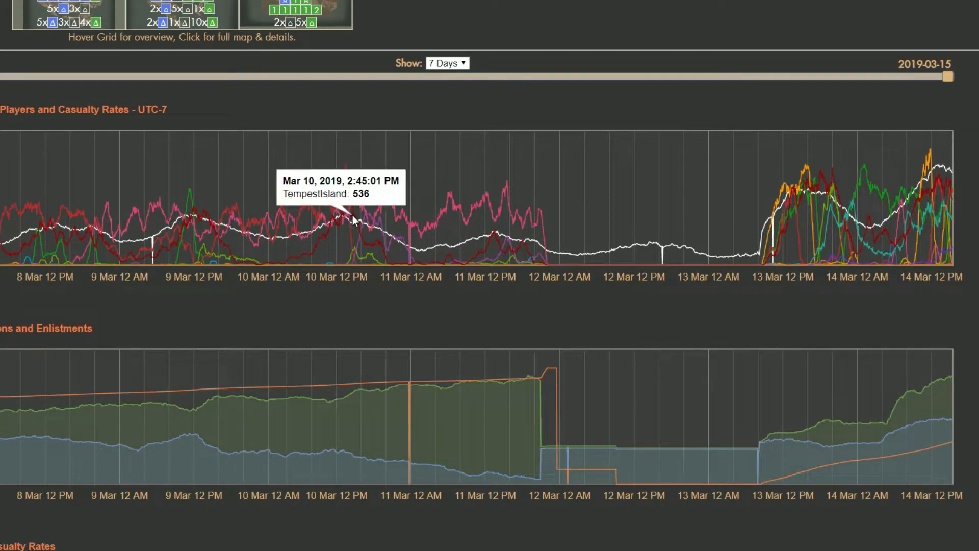
mouse_move(941, 164)
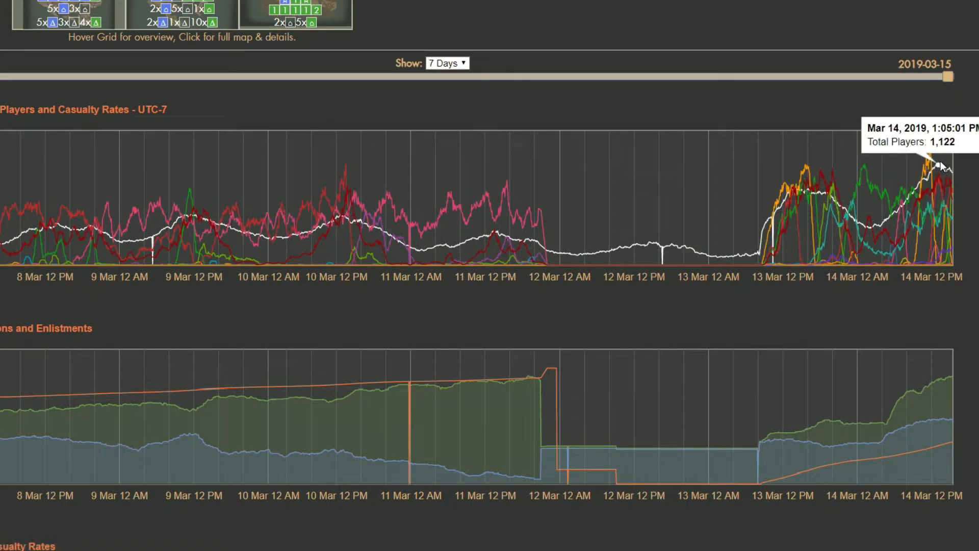
mouse_move(878, 232)
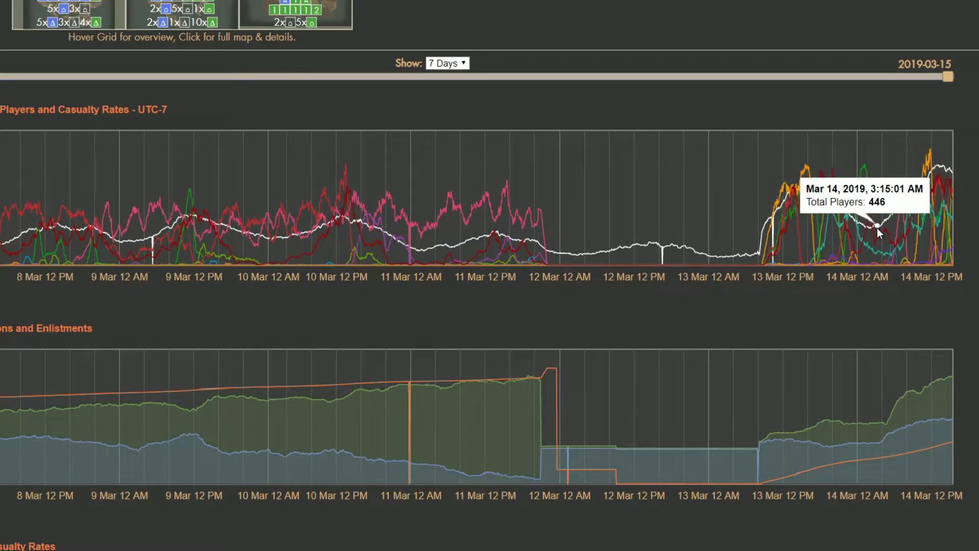
mouse_move(871, 233)
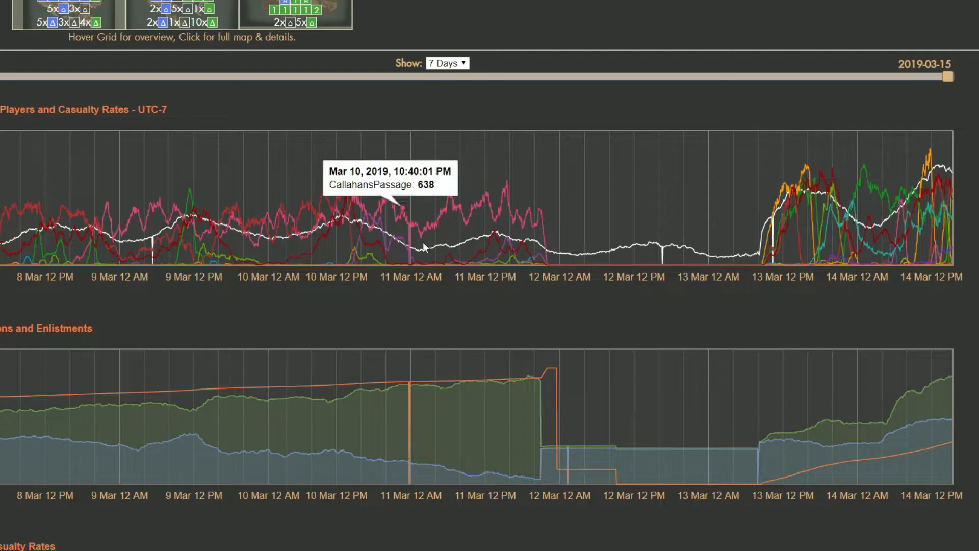
mouse_move(424, 252)
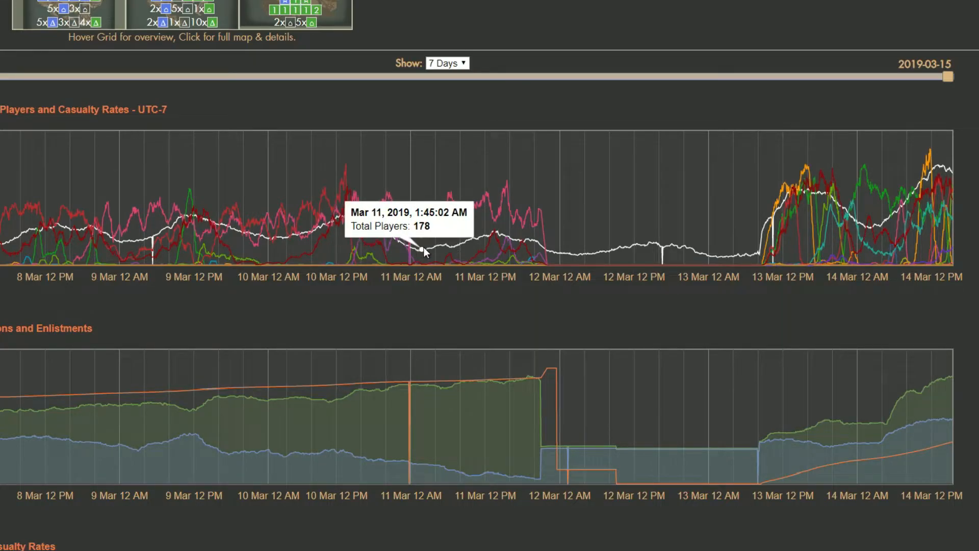
mouse_move(885, 259)
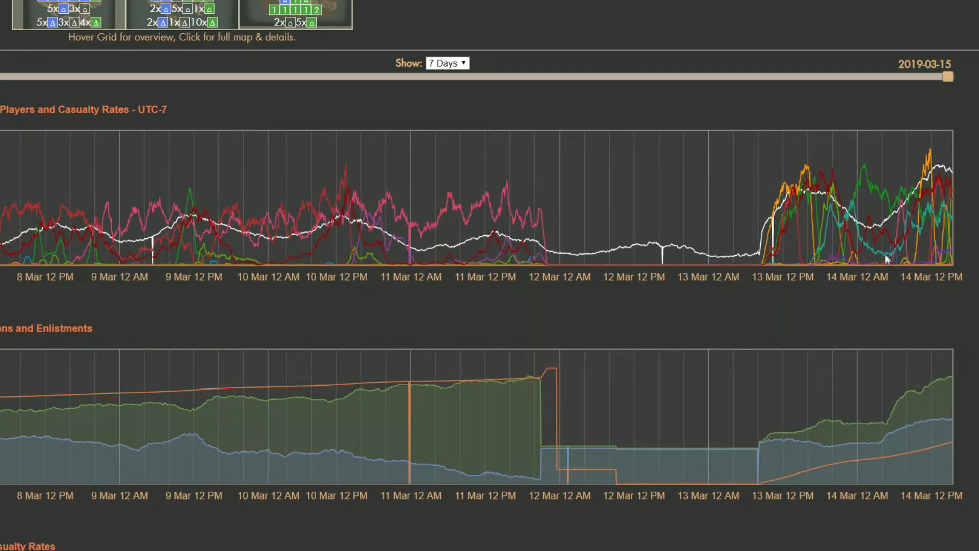
mouse_move(870, 232)
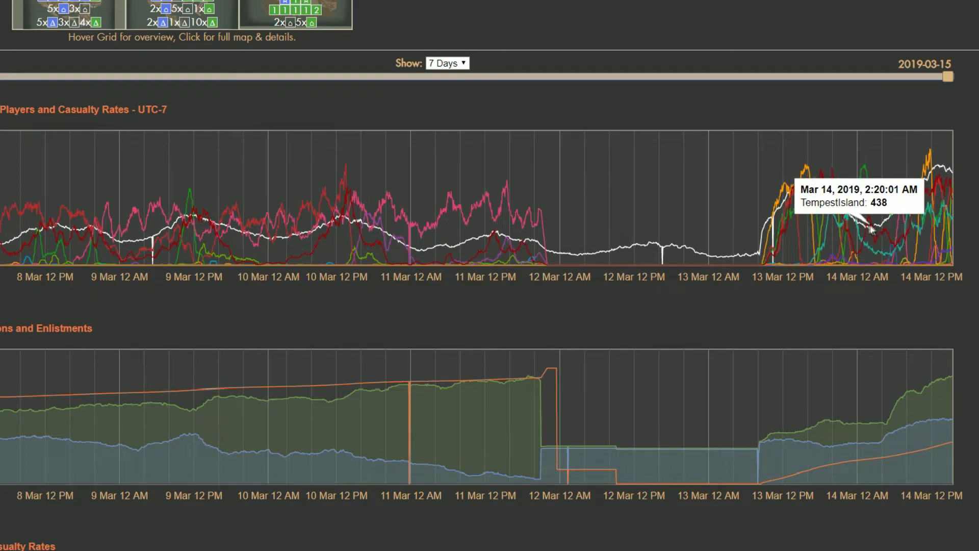
mouse_move(343, 223)
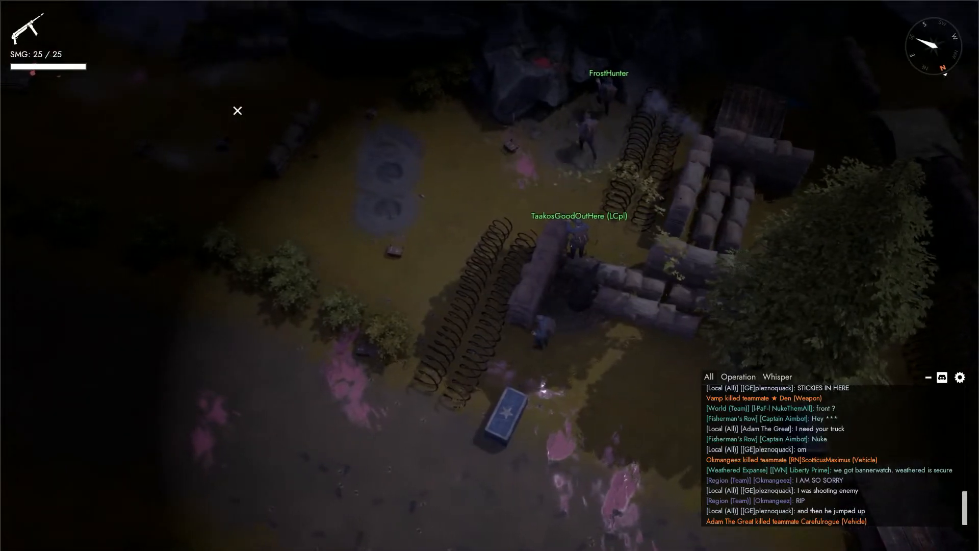
Step: Fire the SMG at the bunker, then open the nearby storage box
click(237, 110)
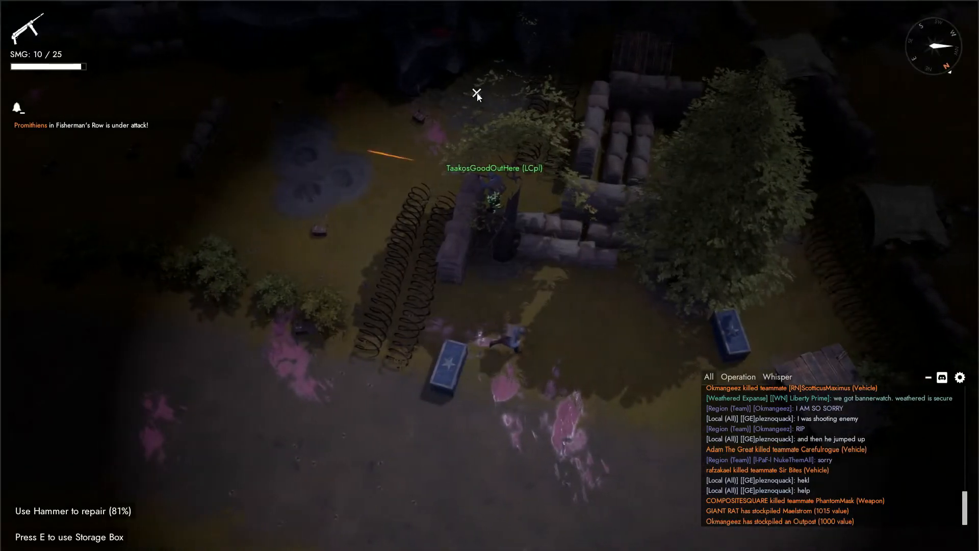
key(e)
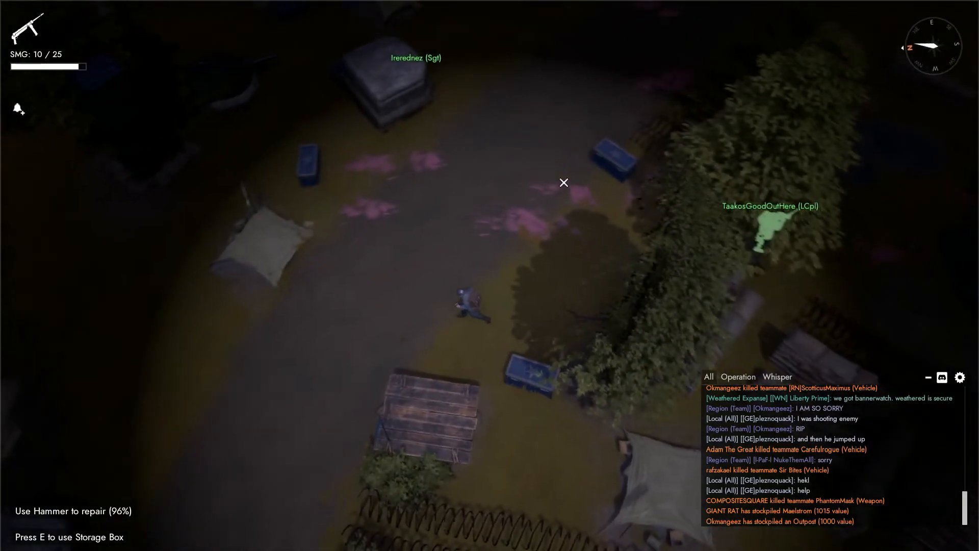
key(e)
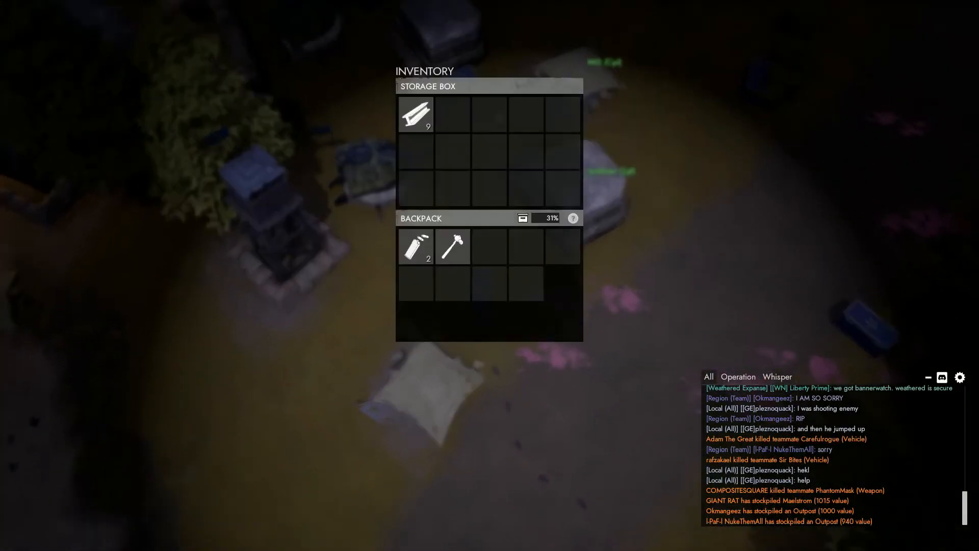